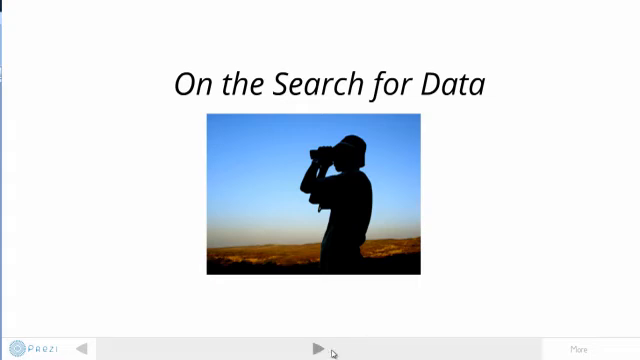
Advance to the Statistical Data slide listing UN databases, with its heading arrow
click(320, 349)
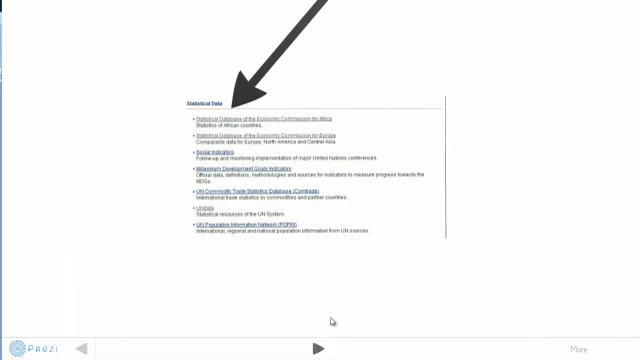
mouse_move(470, 105)
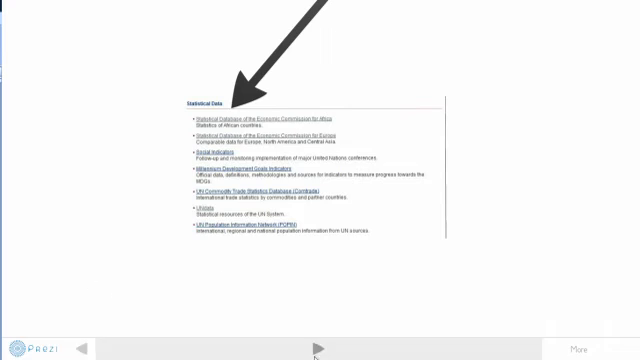
Advance to the 'but....what about Shapefiles?' slide describing country outlines
click(318, 347)
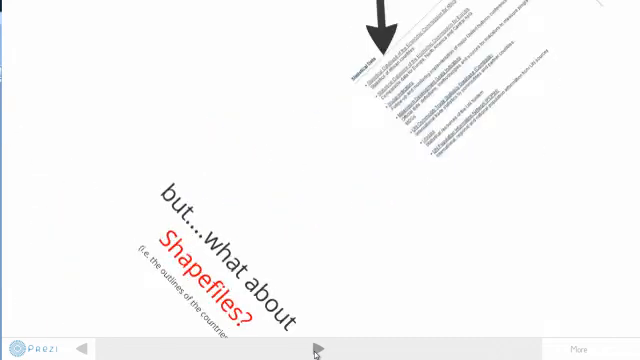
click(316, 347)
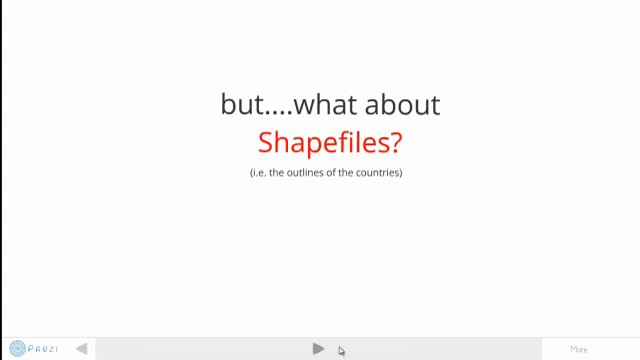
click(318, 347)
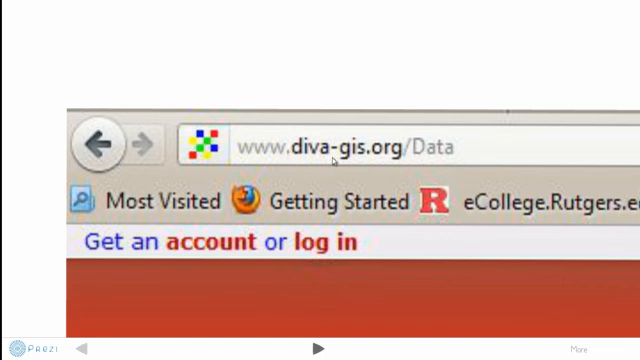
mouse_move(398, 157)
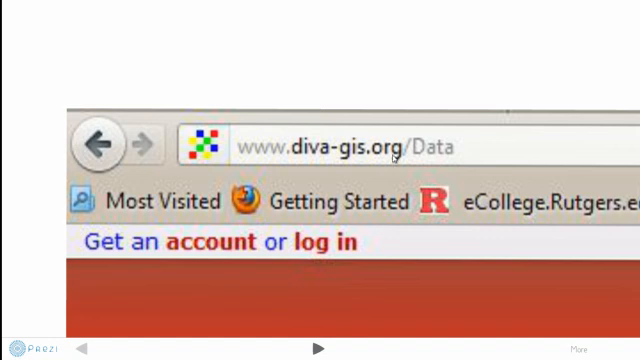
mouse_move(375, 249)
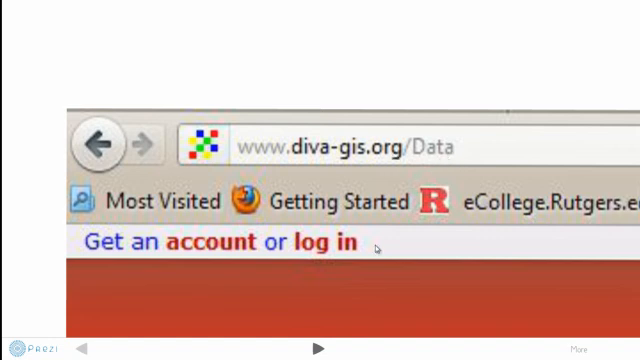